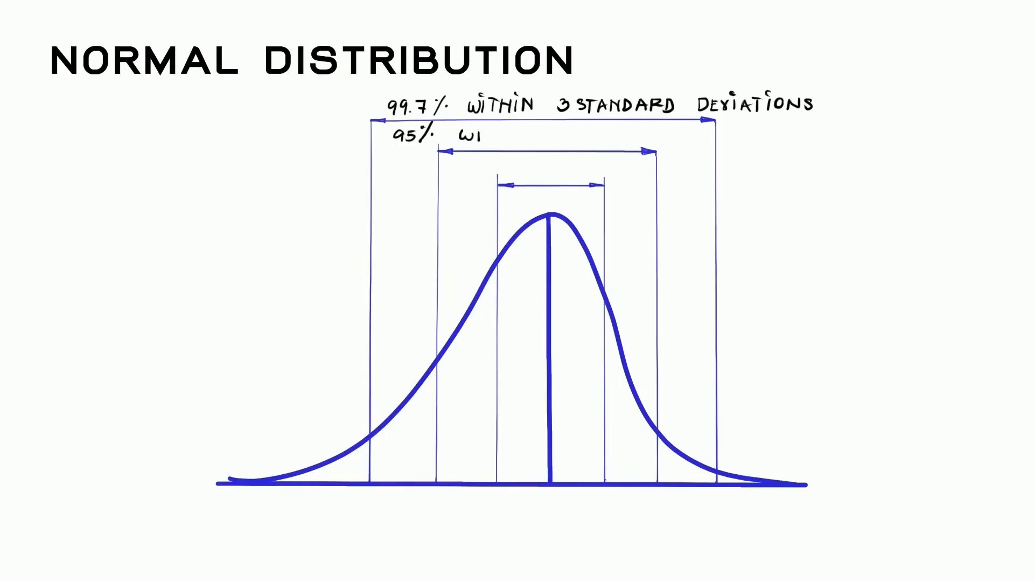
pyautogui.write('WITHIN 2 STANDARD DEV')
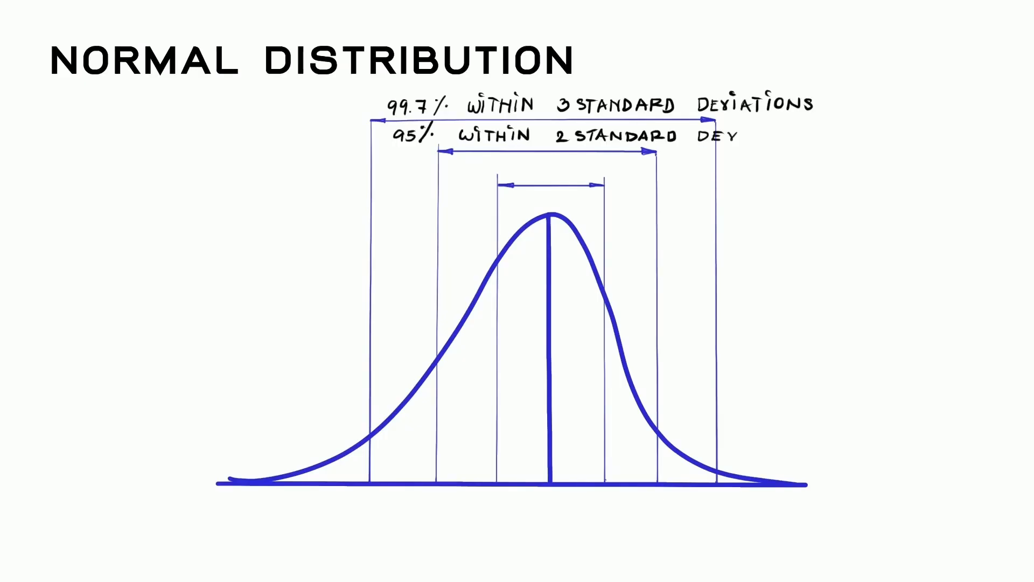